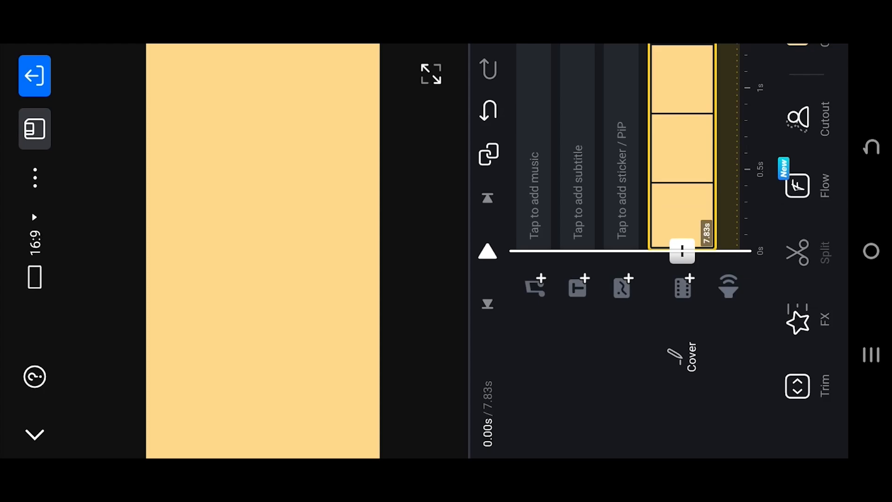
# Import the low-poly knight image as an overlay on the yellow background
pyautogui.click(621, 288)
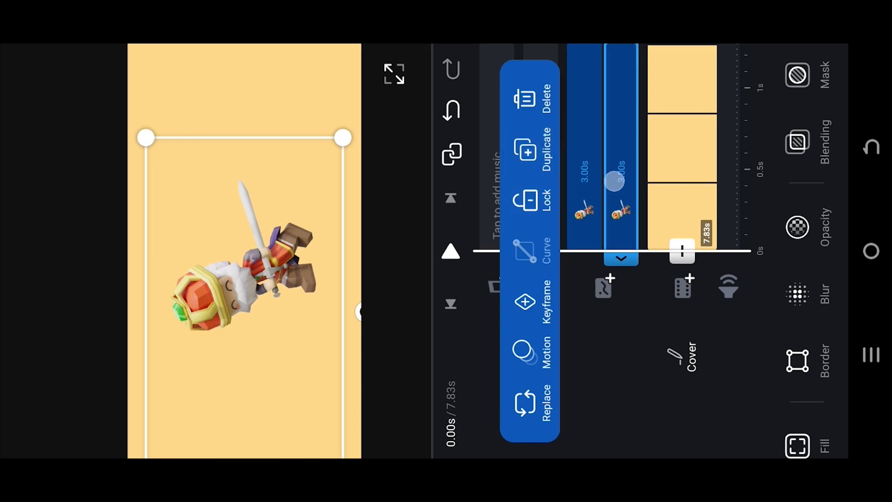
# Darken the duplicate knight with a filter and nudge it sideways as an offset shadow
pyautogui.scroll(-3)
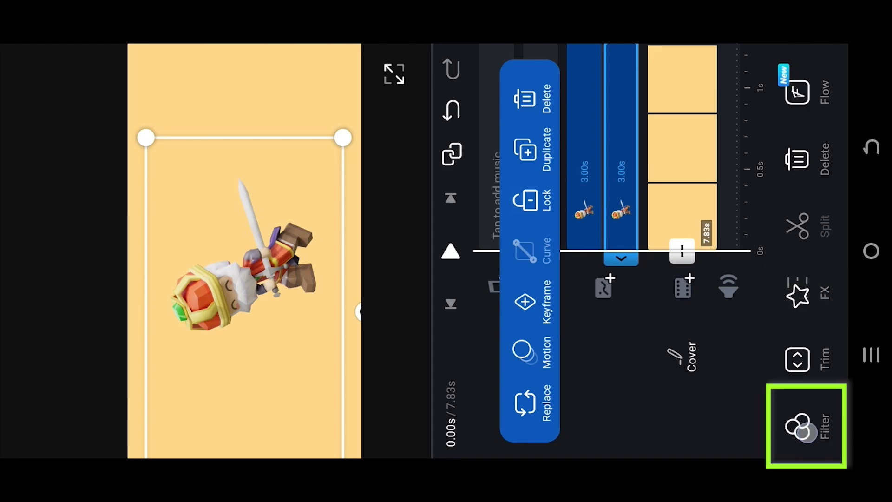
pyautogui.click(800, 427)
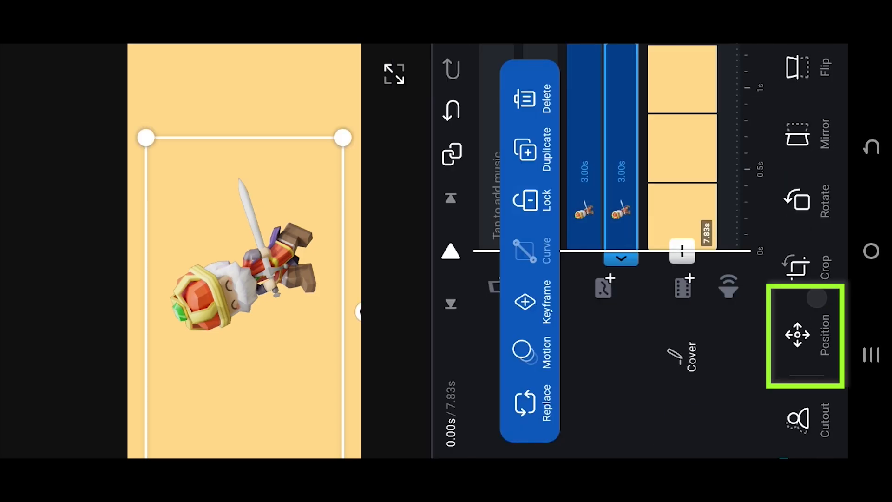
pyautogui.click(797, 335)
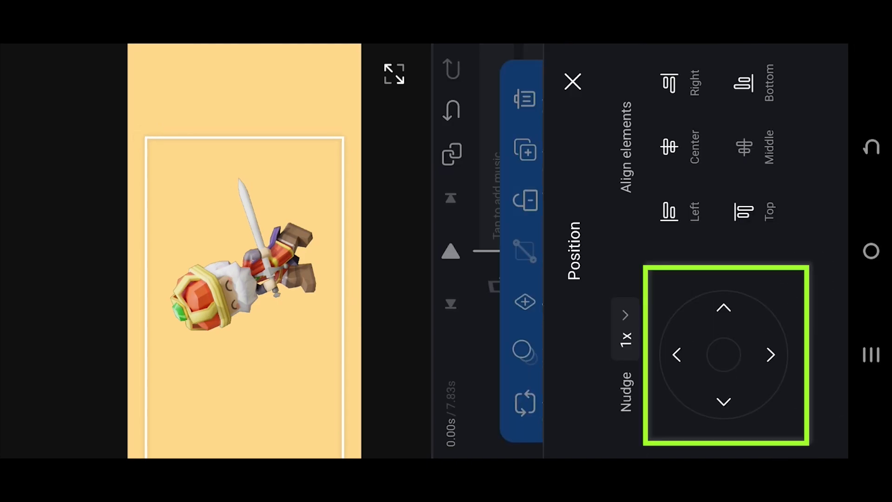
pyautogui.click(770, 355)
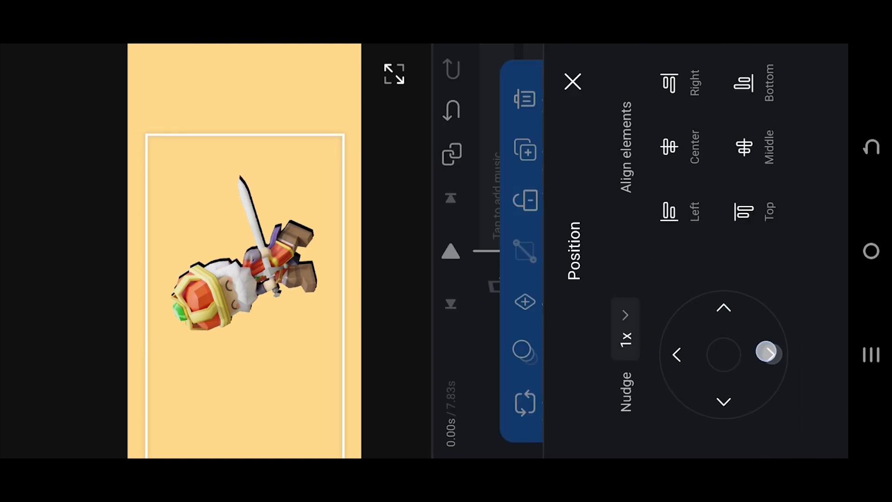
pyautogui.click(572, 82)
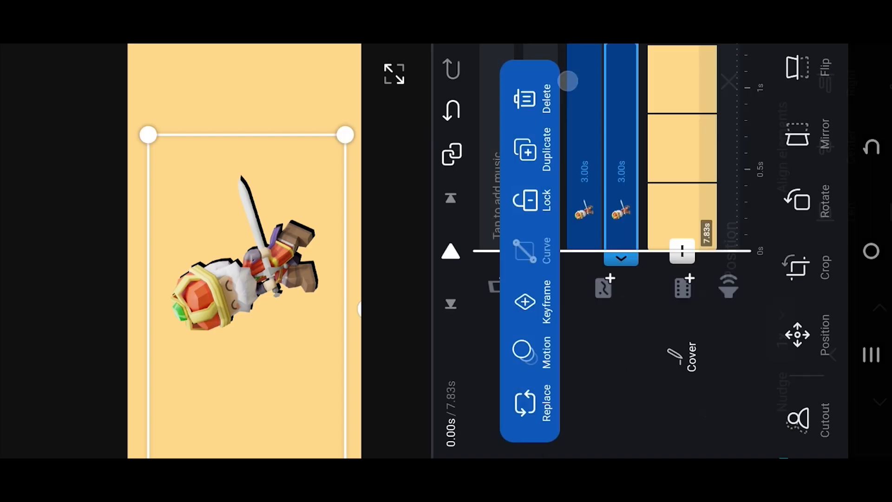
# Give the shadow layer a horizontal blur and lower its opacity from 65 to 40
pyautogui.scroll(-3)
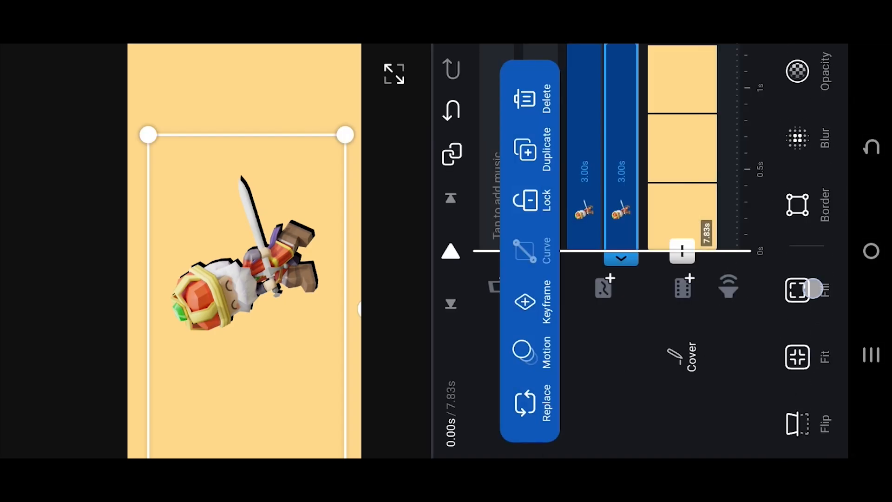
pyautogui.click(797, 138)
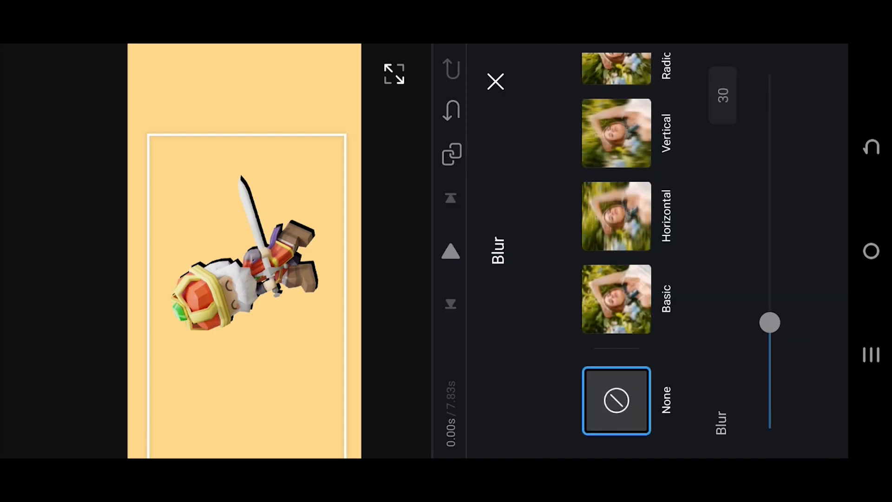
pyautogui.click(616, 215)
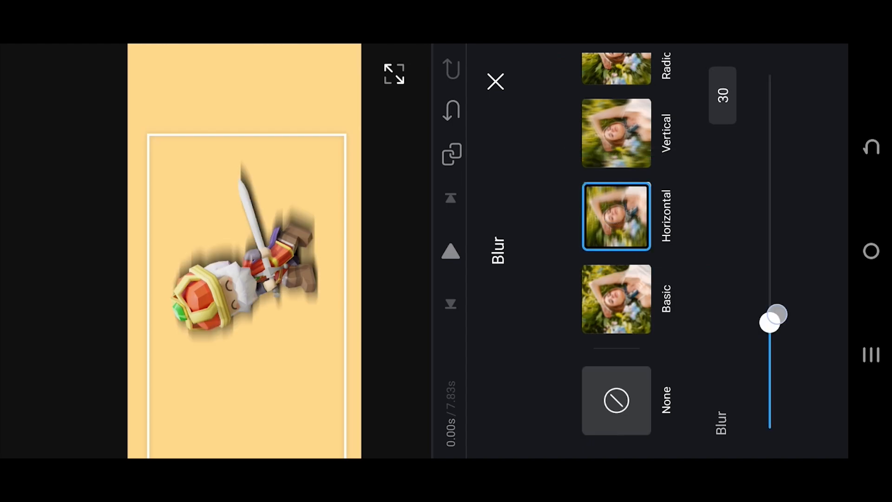
pyautogui.moveTo(775, 319); pyautogui.dragTo(775, 387)
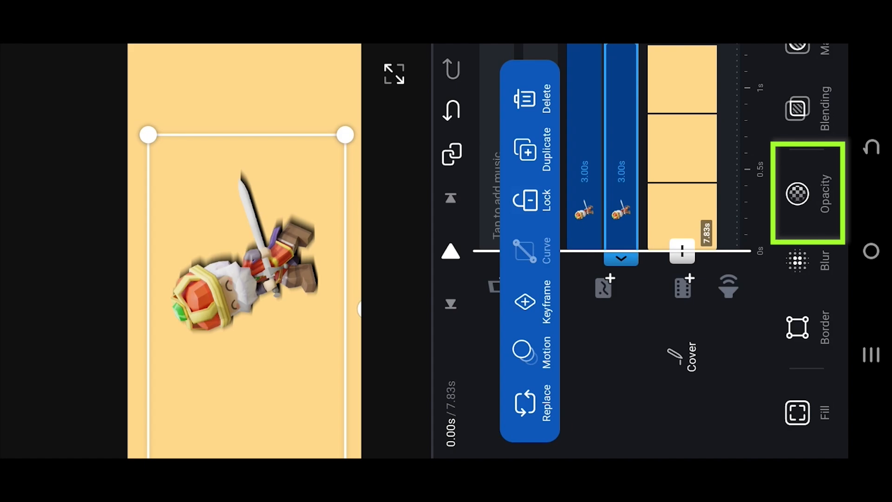
pyautogui.click(797, 193)
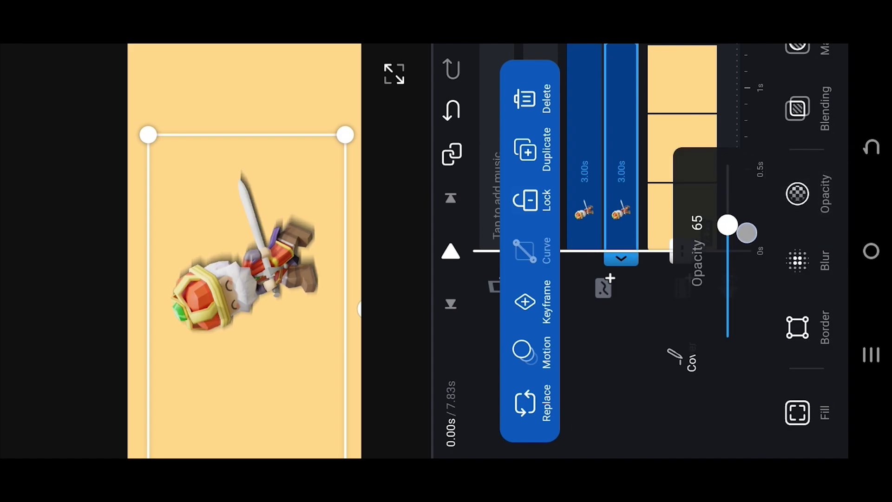
pyautogui.moveTo(728, 224); pyautogui.dragTo(728, 272)
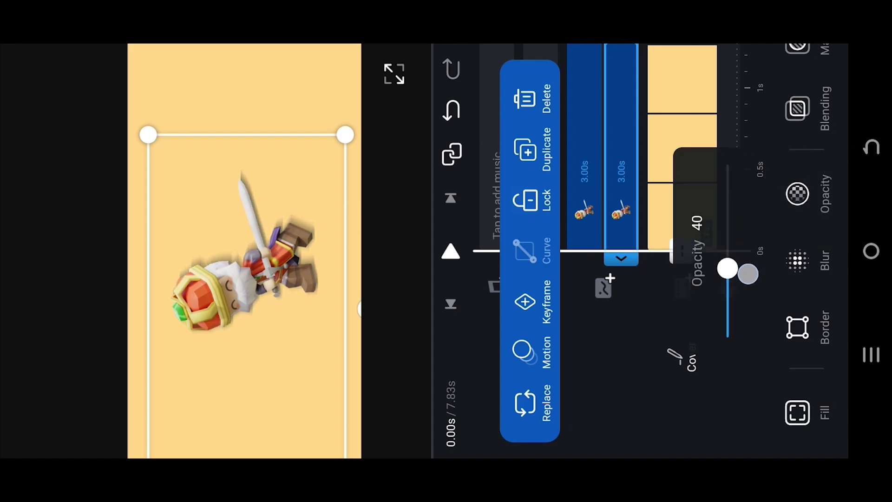